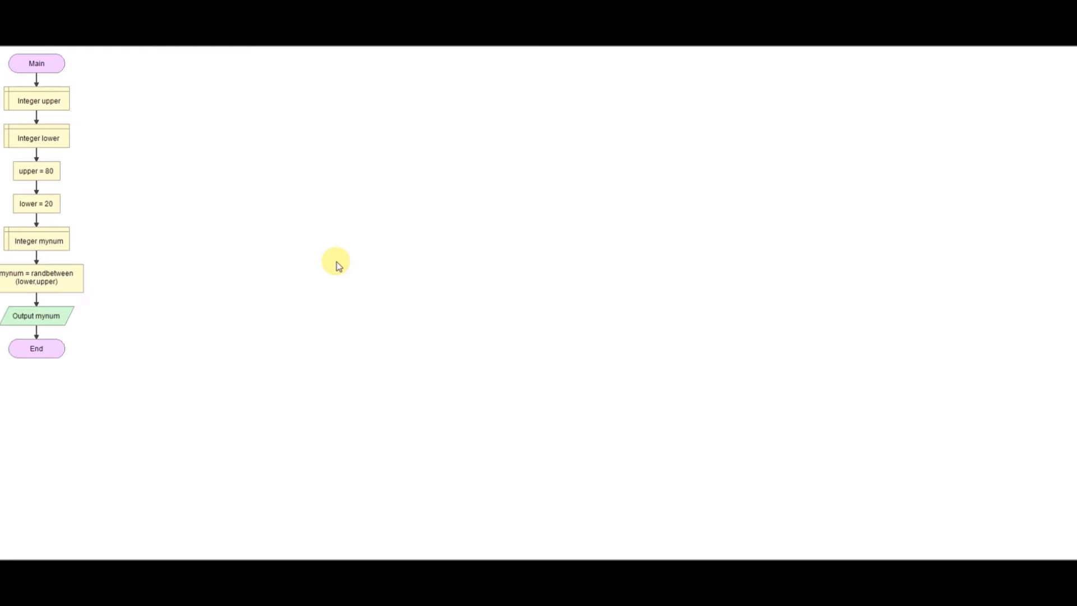
mouse_move(335, 261)
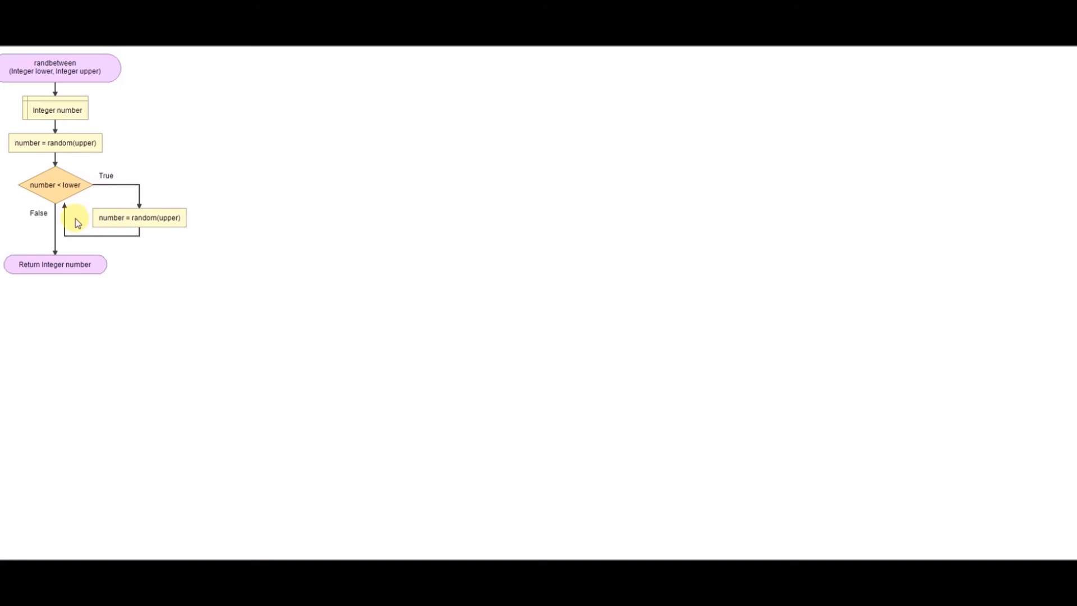
mouse_move(48, 250)
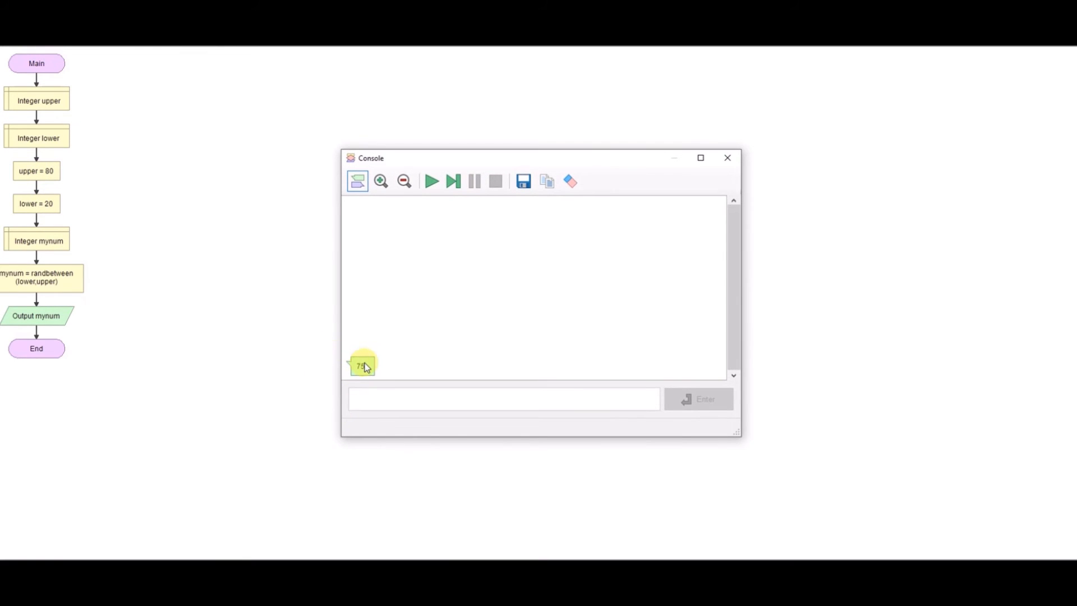
Step: Run the program four times, getting random outputs 22, 35, 29 and 40
click(432, 181)
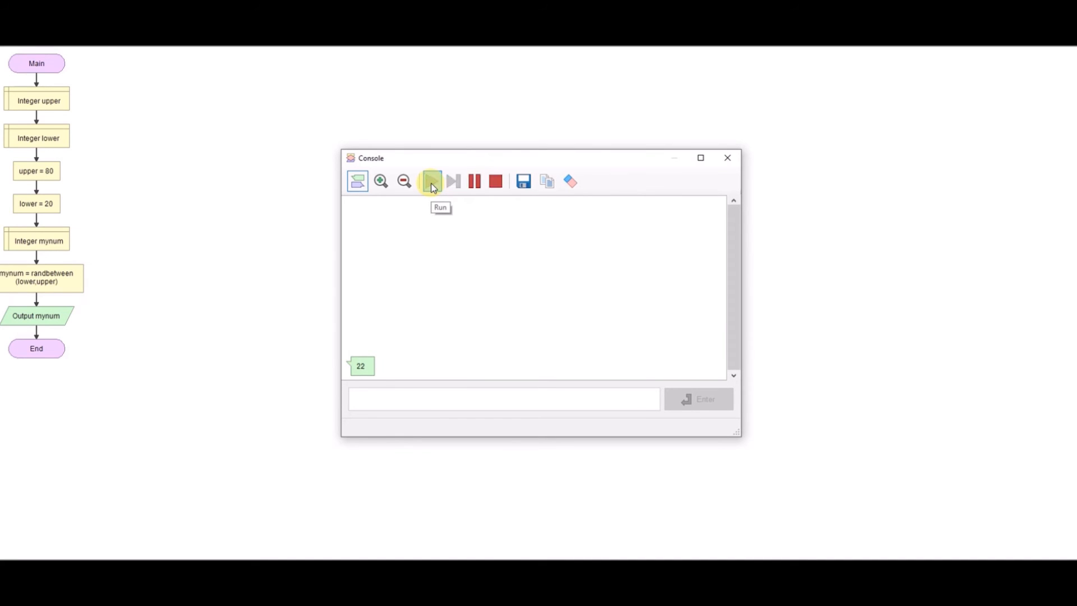
click(431, 181)
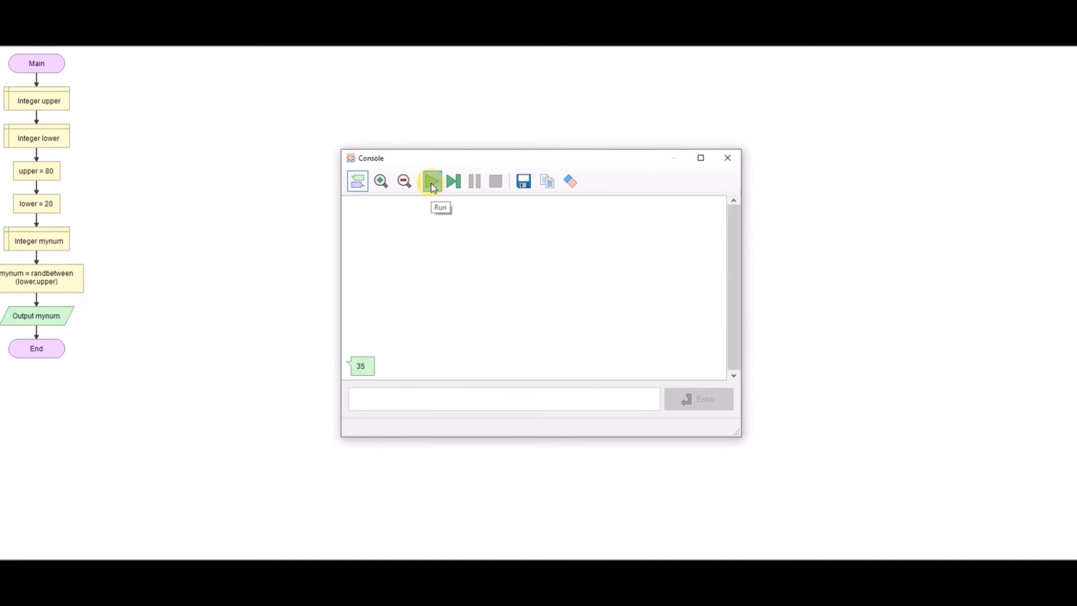
click(431, 181)
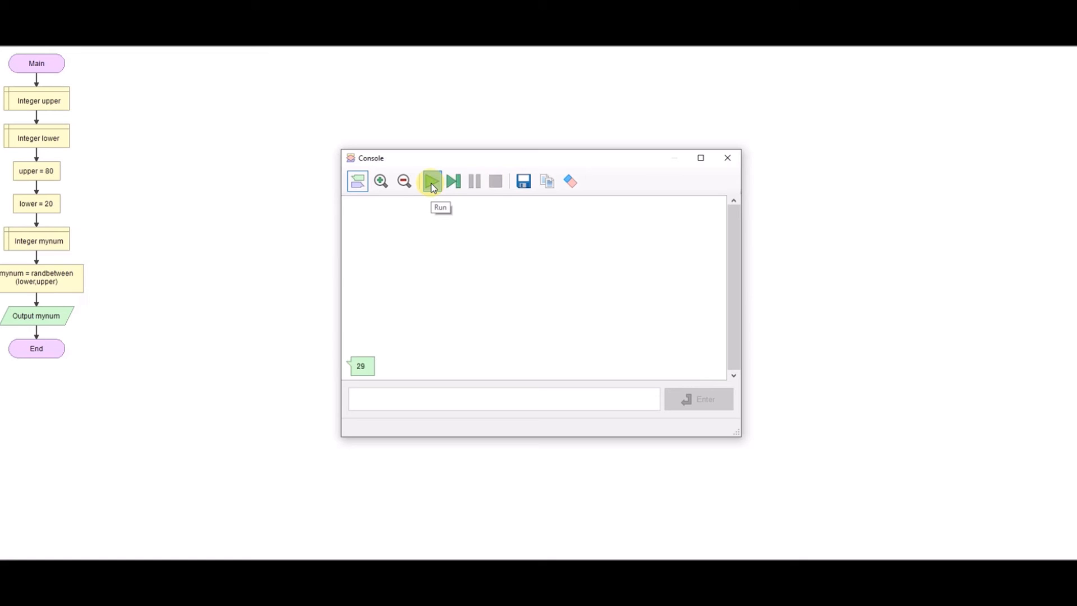
click(431, 181)
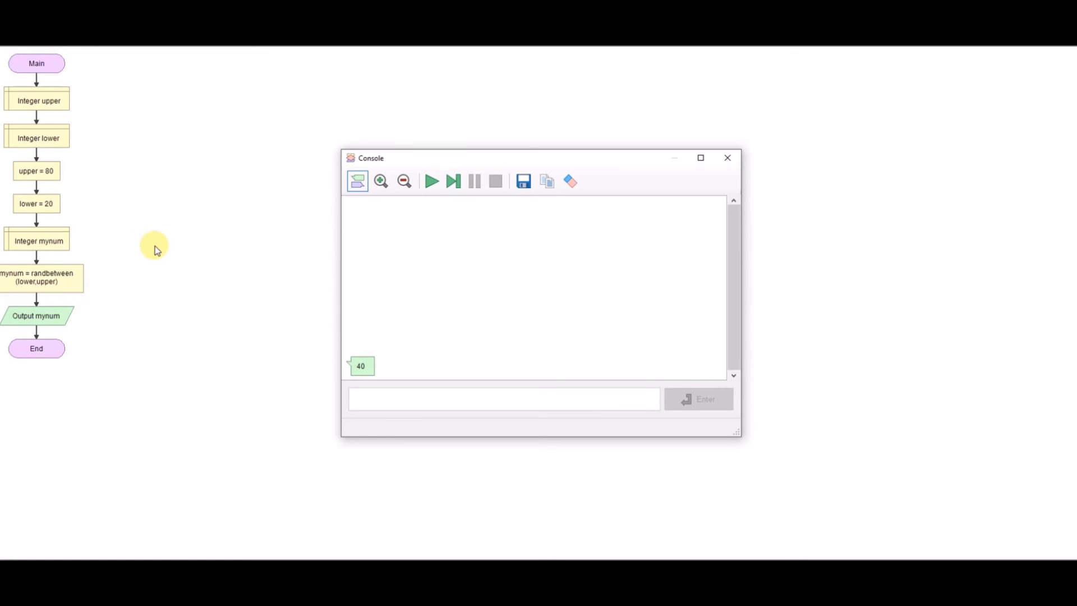
Step: Change Main's bounds to upper = 100 and lower = 50, run once, then close the console
double_click(36, 171)
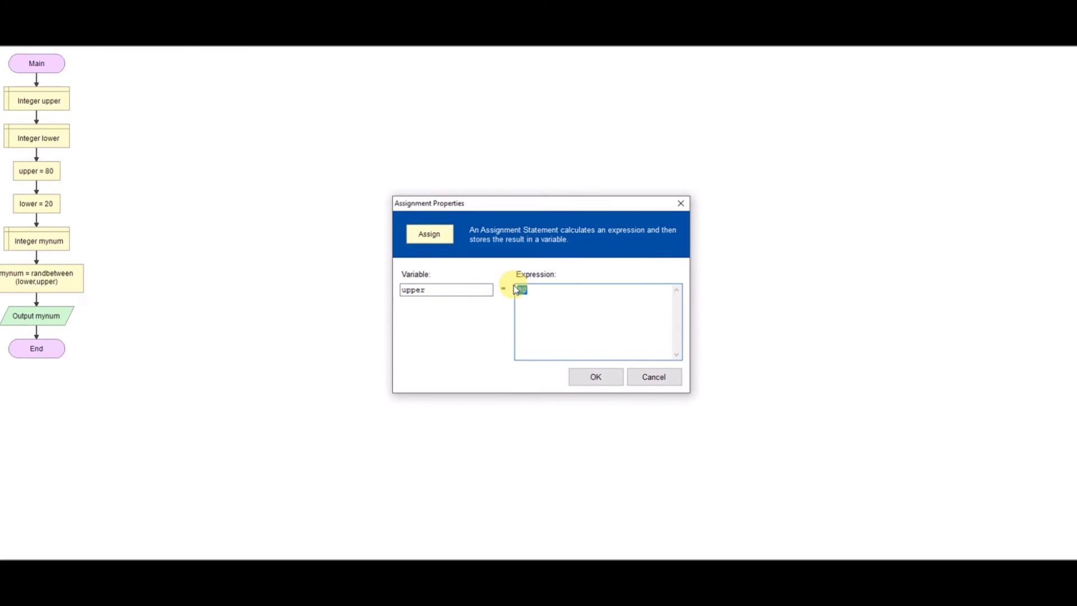
click(595, 377)
text(50)
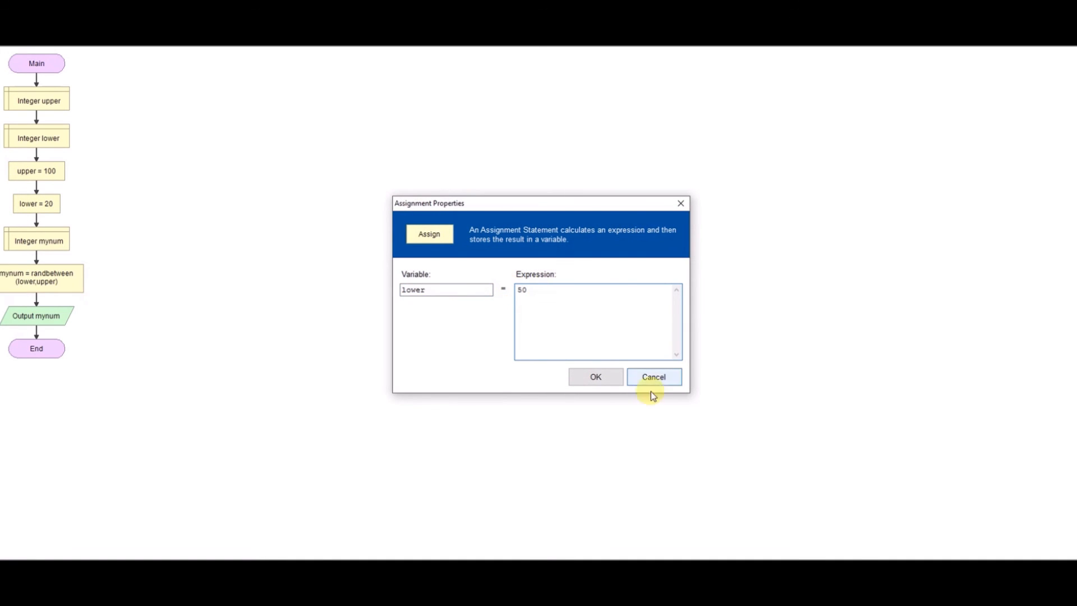
click(594, 377)
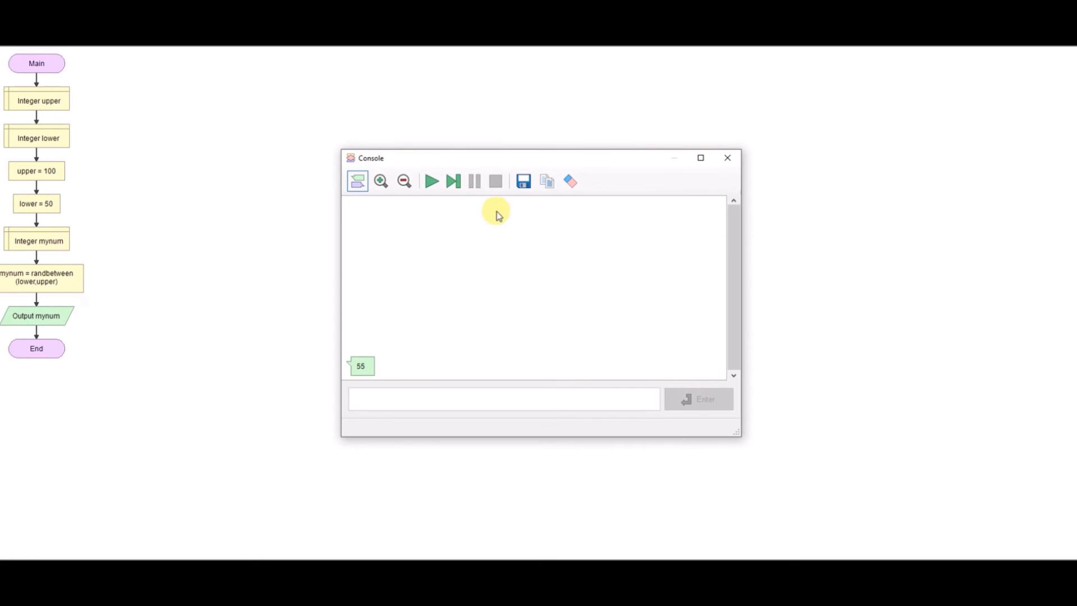
click(432, 181)
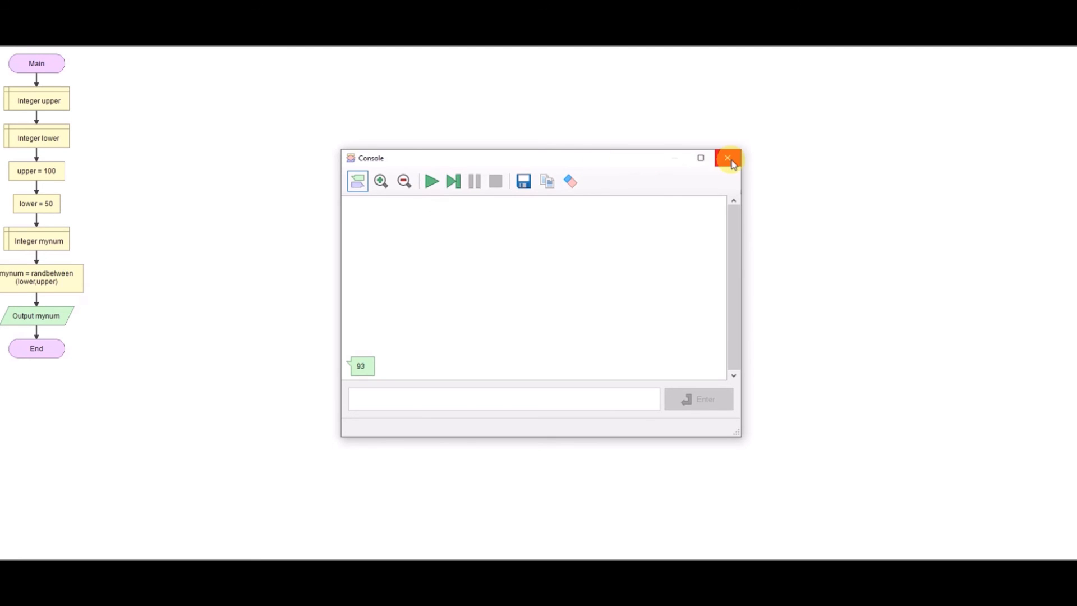
click(728, 158)
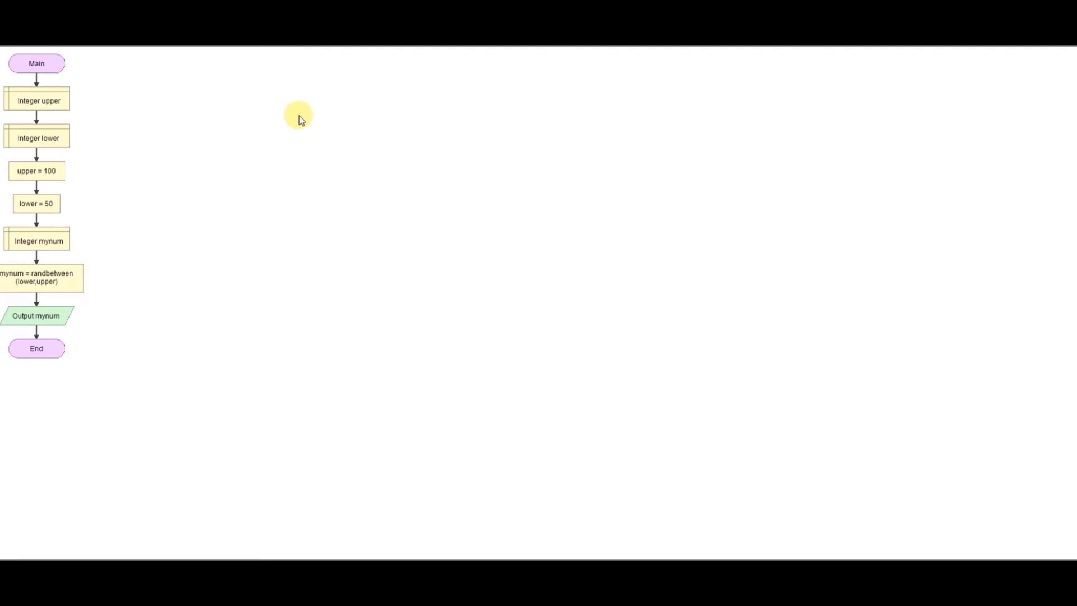